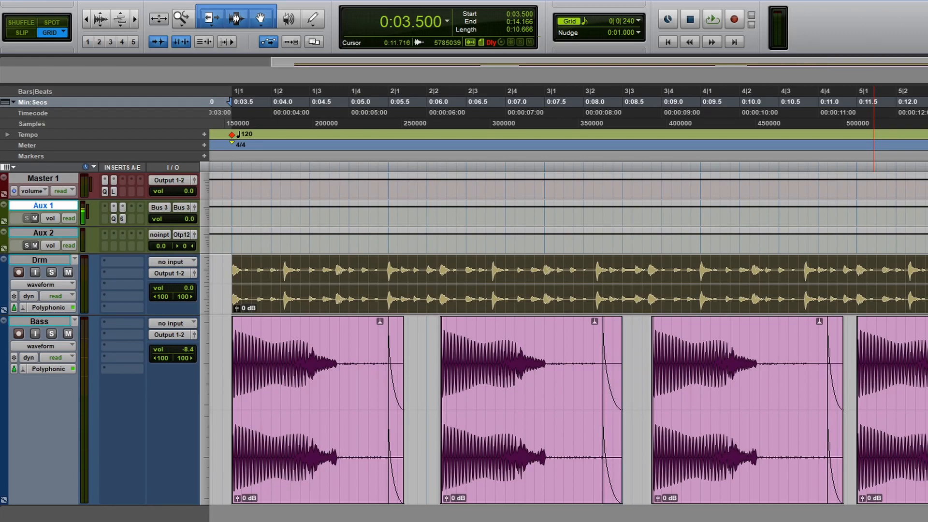
mouse_move(777, 28)
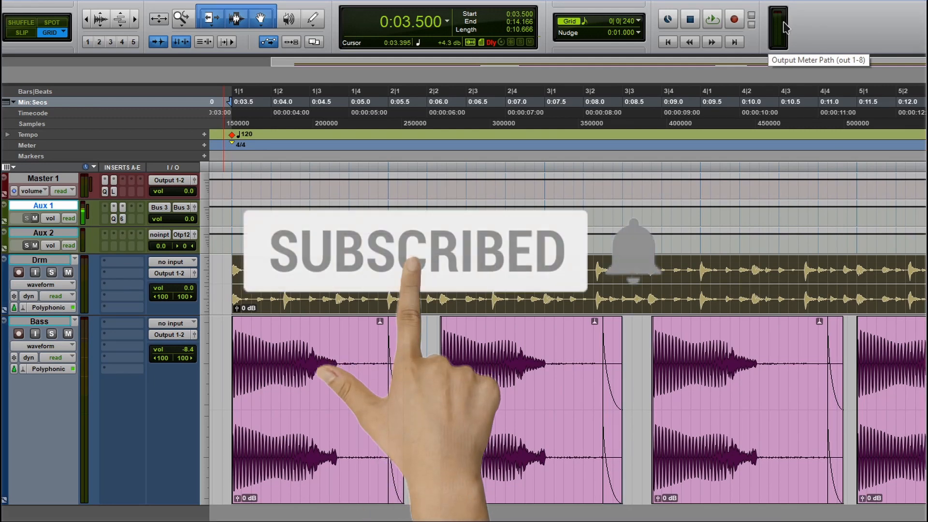
Step: Show the PuigChild 660 curve in Q-Clone at 16 dB, then bypass Q-Clone to compare
click(122, 218)
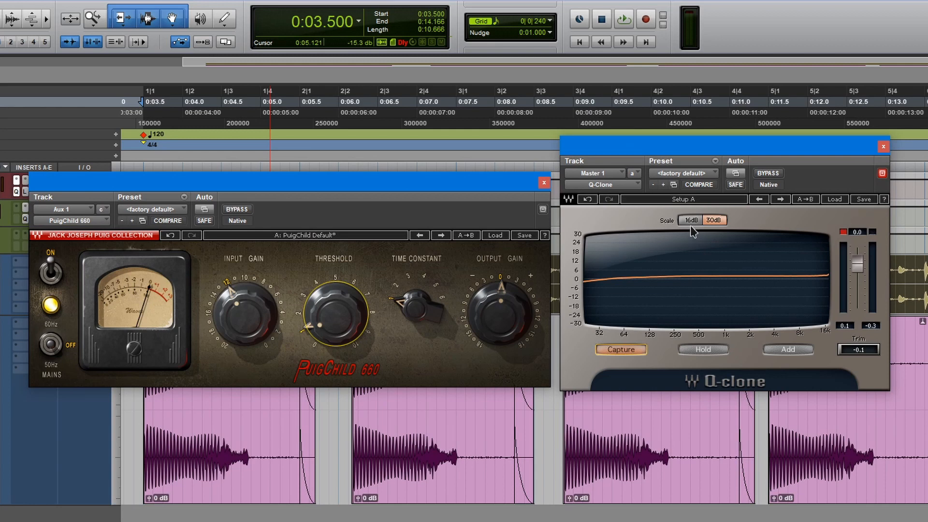
click(690, 221)
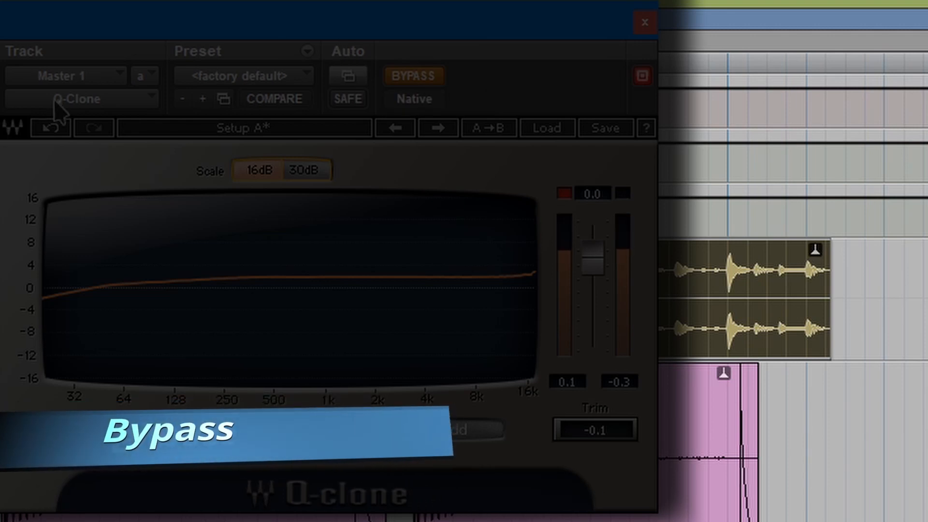
mouse_move(412, 76)
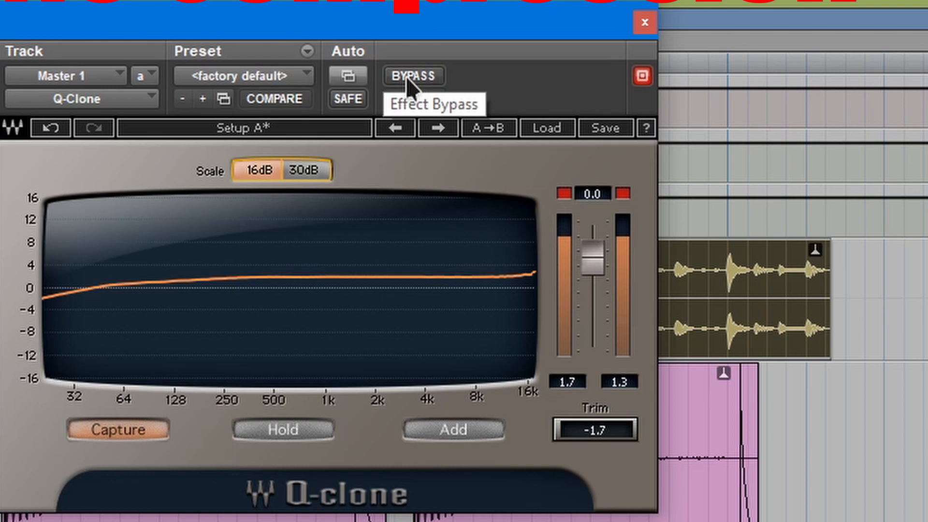
click(413, 76)
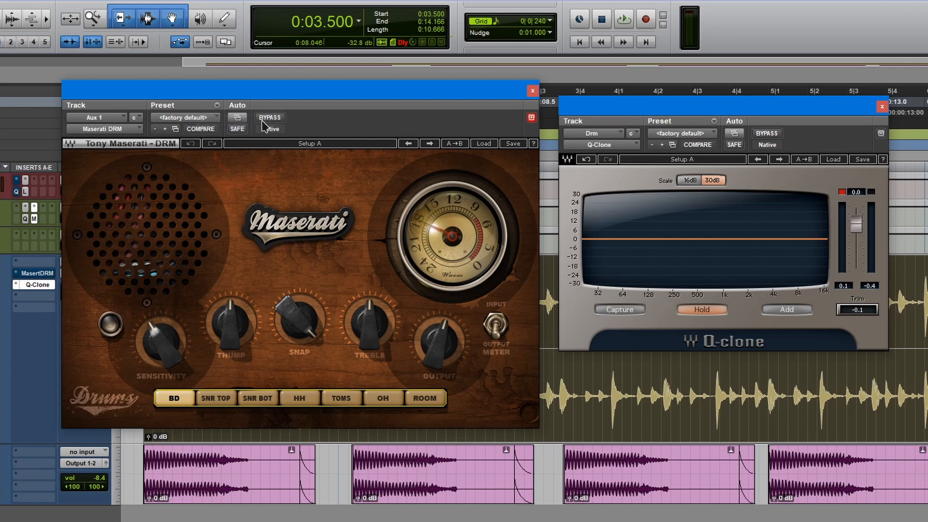
Step: Capture the Maserati DRM curve at 16 dB while loading the ROOM, SNR TOP, HH and OH presets
click(619, 309)
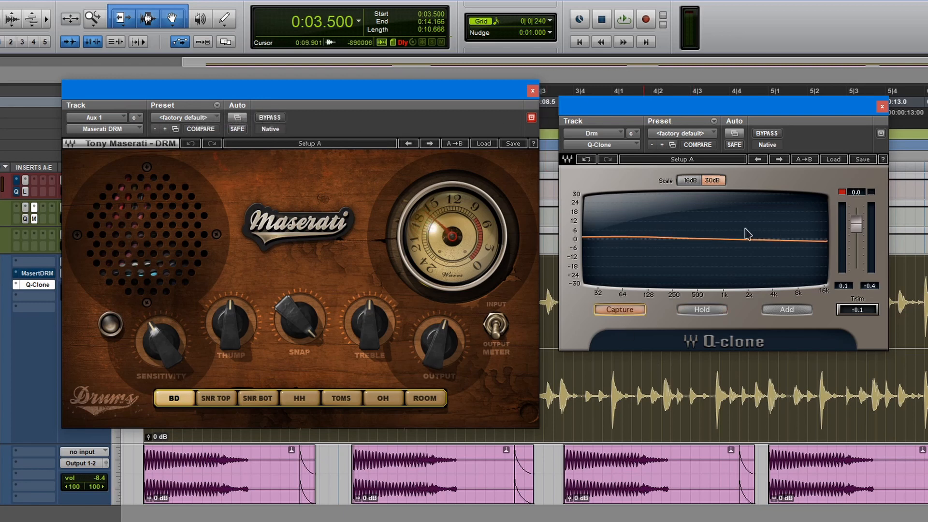
click(425, 397)
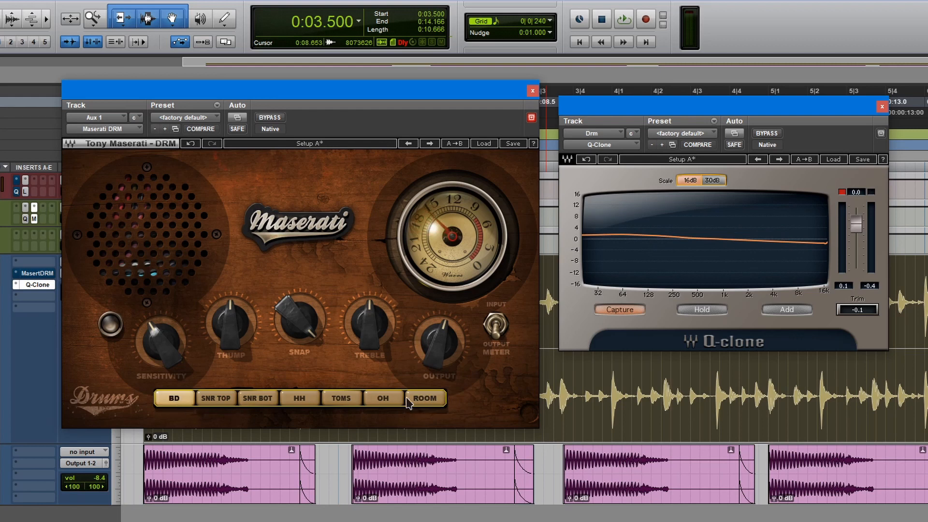
click(424, 397)
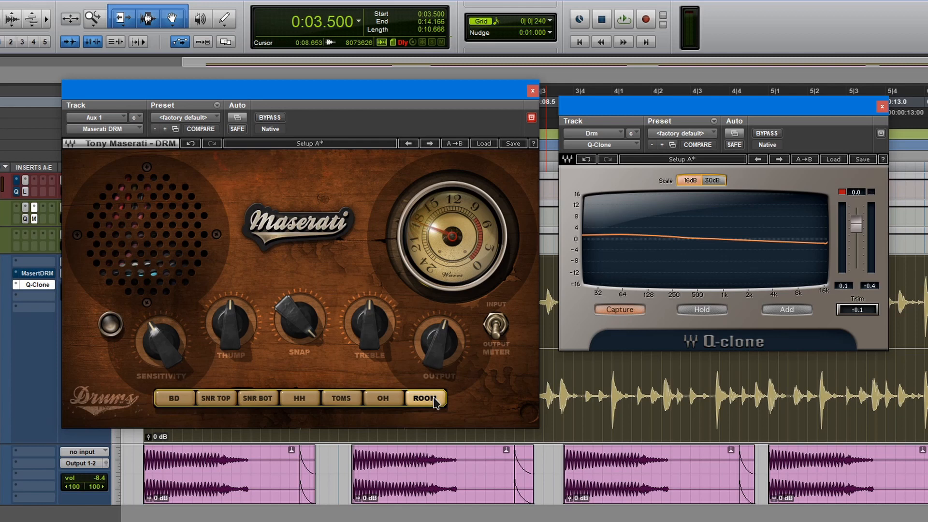
click(215, 397)
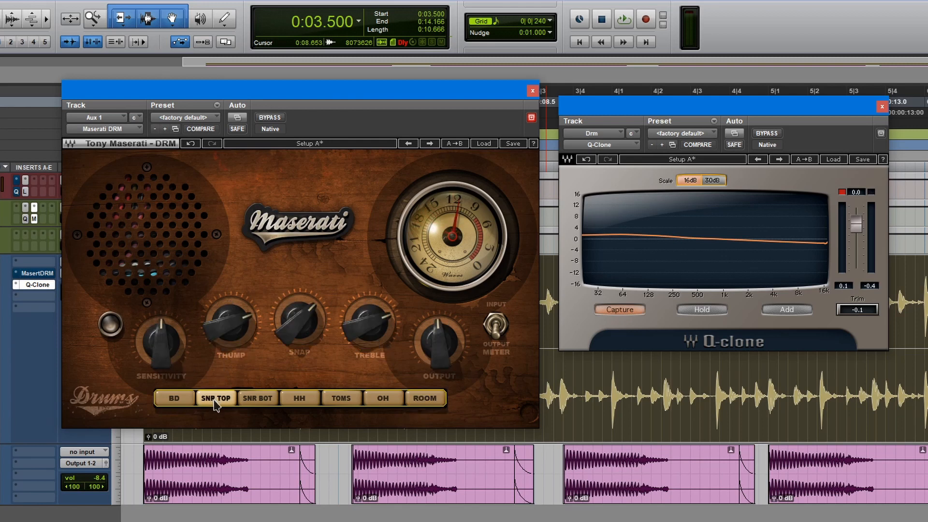
click(258, 397)
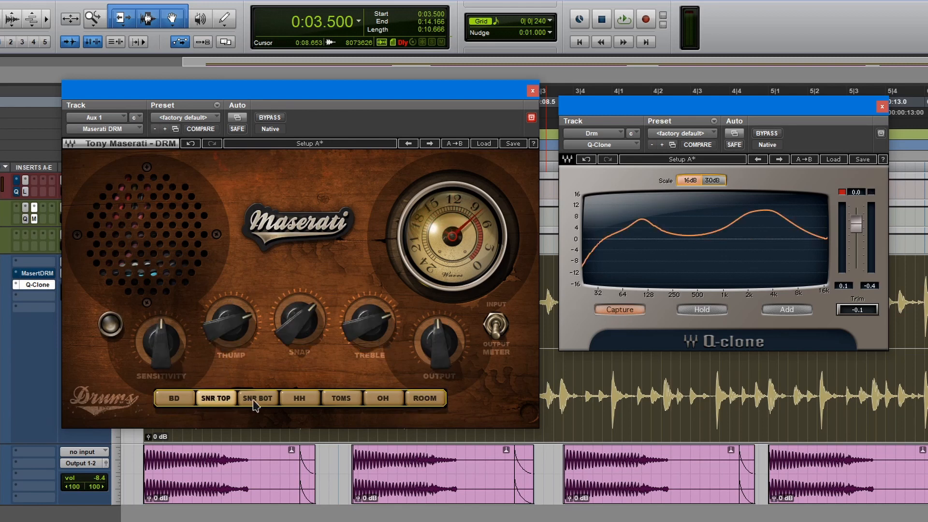
click(257, 398)
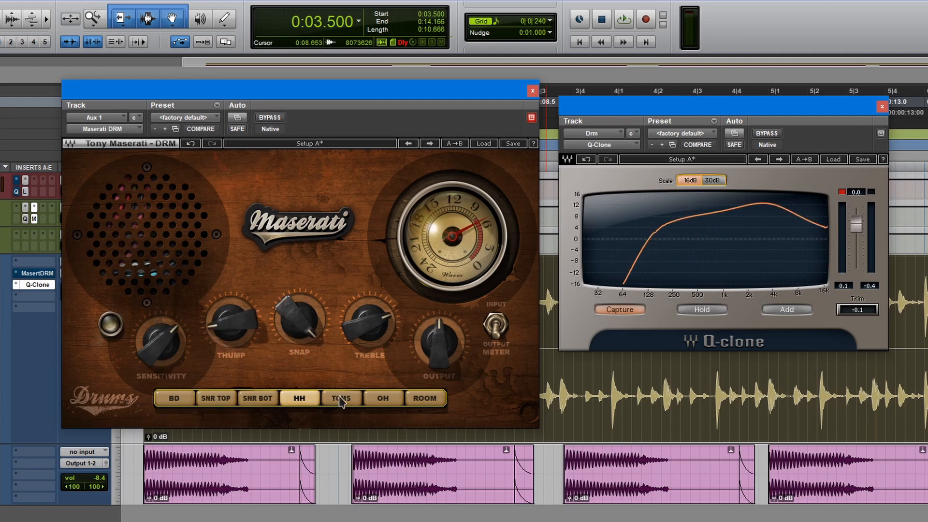
click(340, 397)
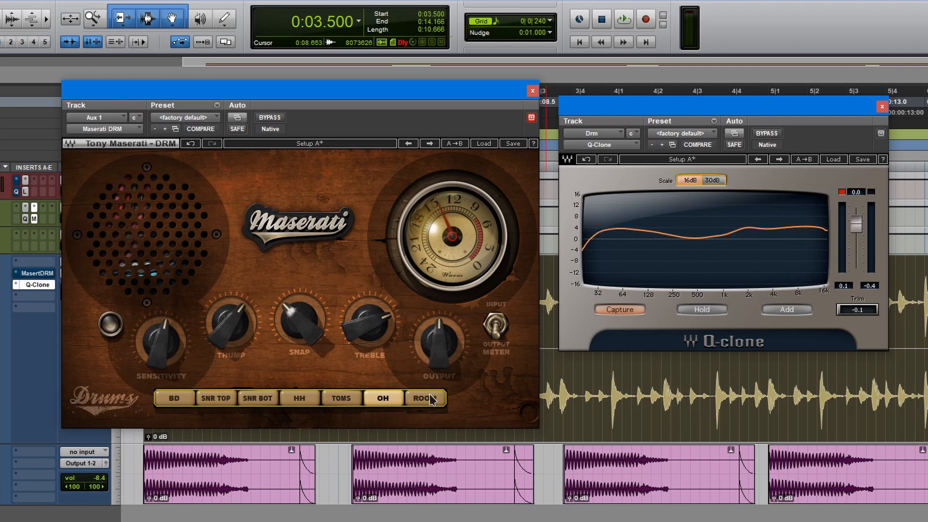
click(424, 398)
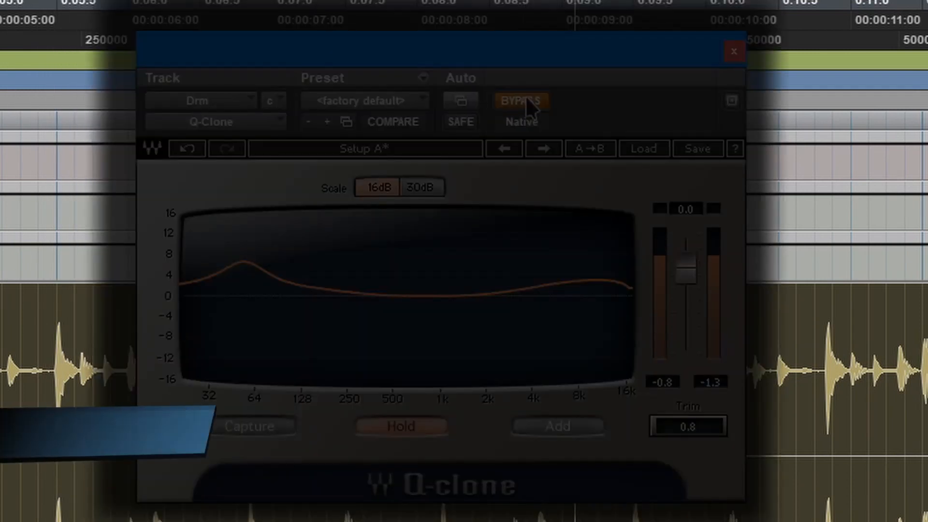
mouse_move(521, 100)
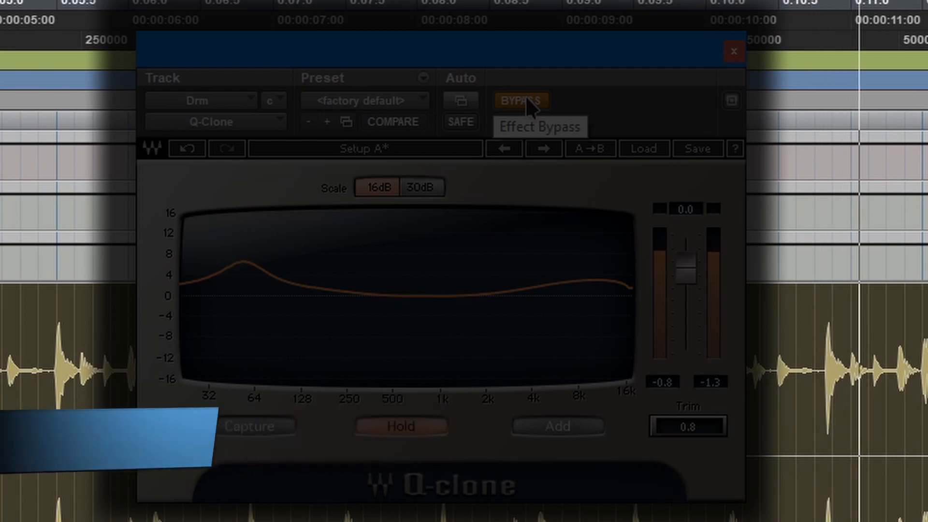